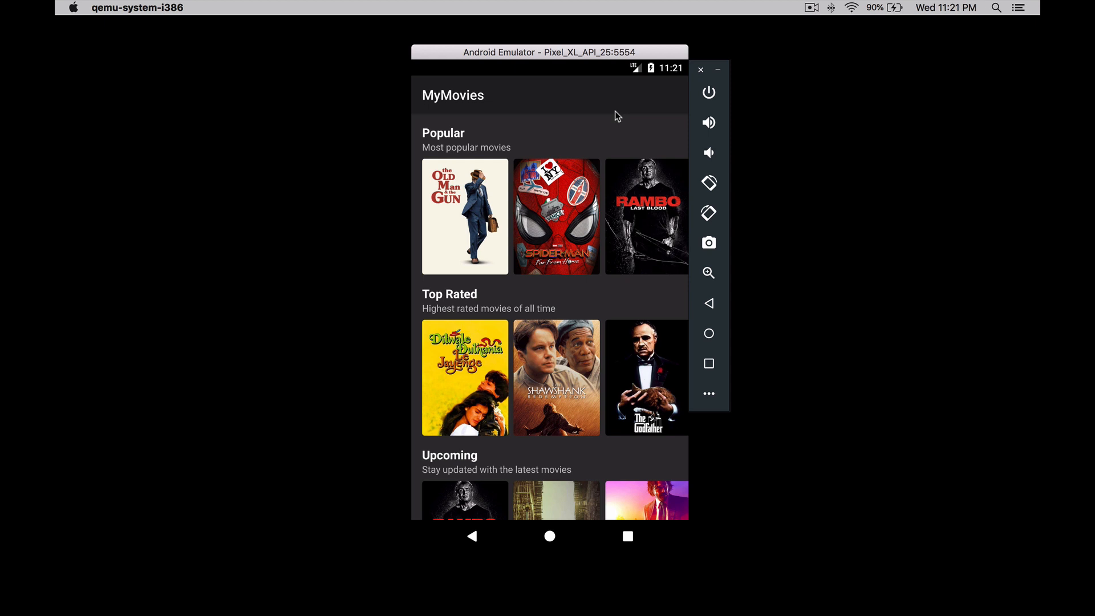
pyautogui.moveTo(617, 125)
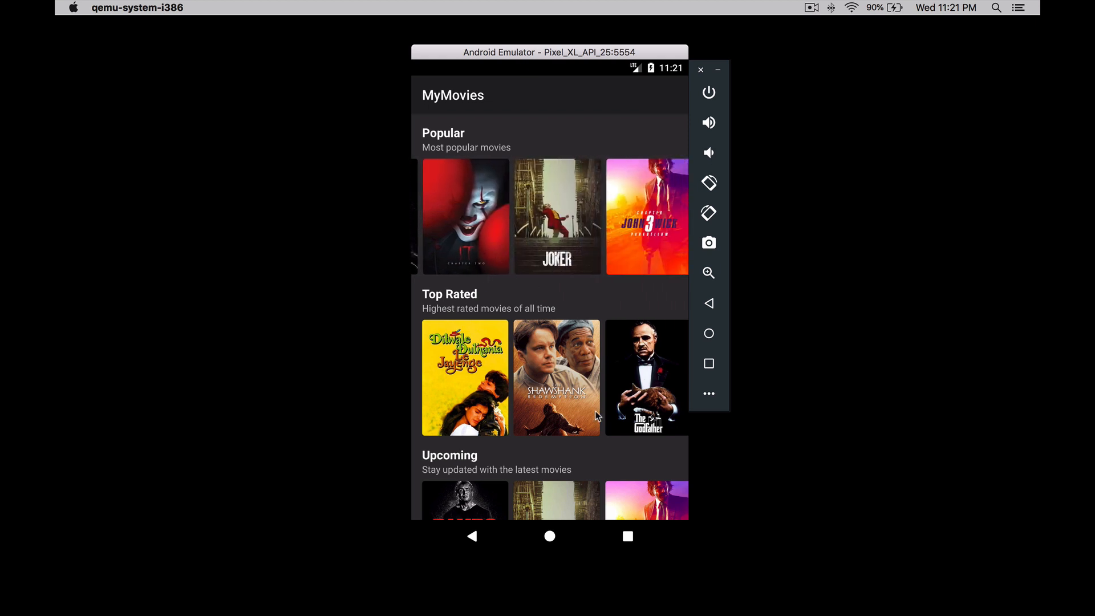
pyautogui.moveTo(442, 134)
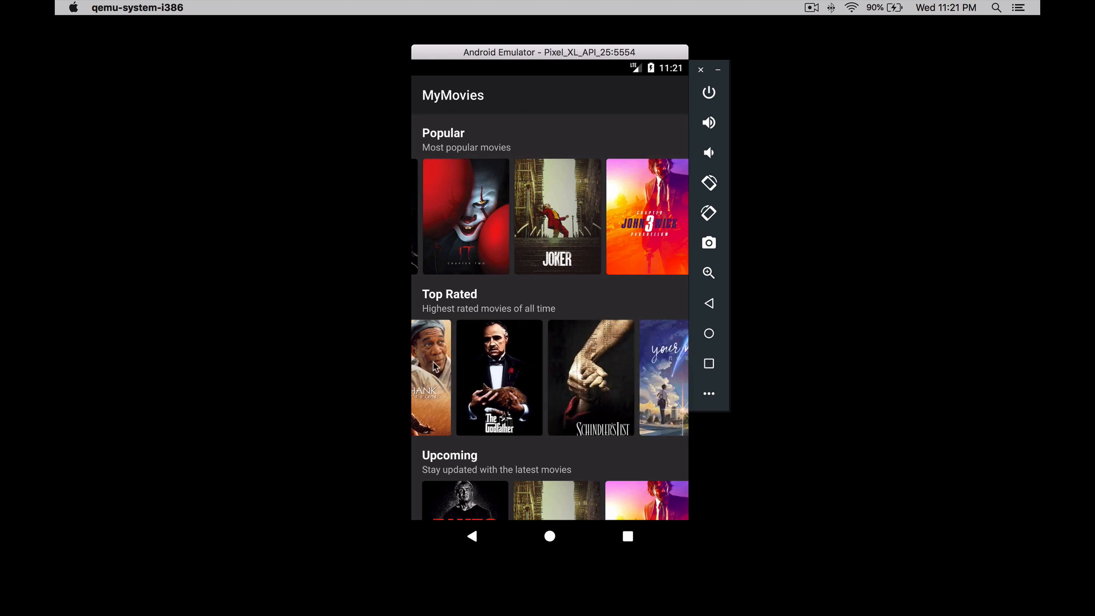
pyautogui.scroll(-3)
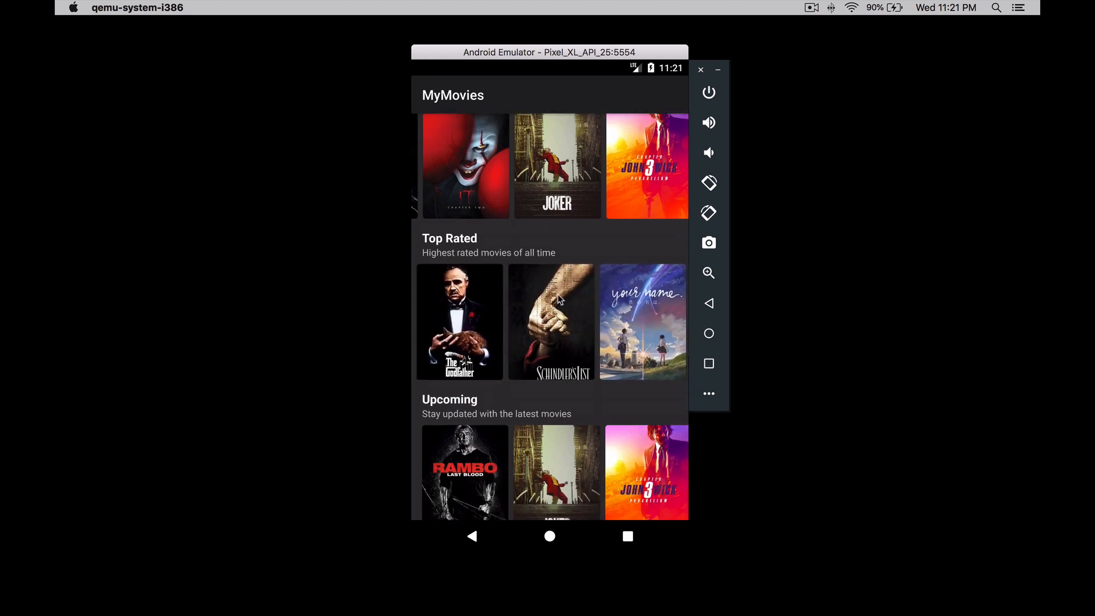
pyautogui.scroll(-3)
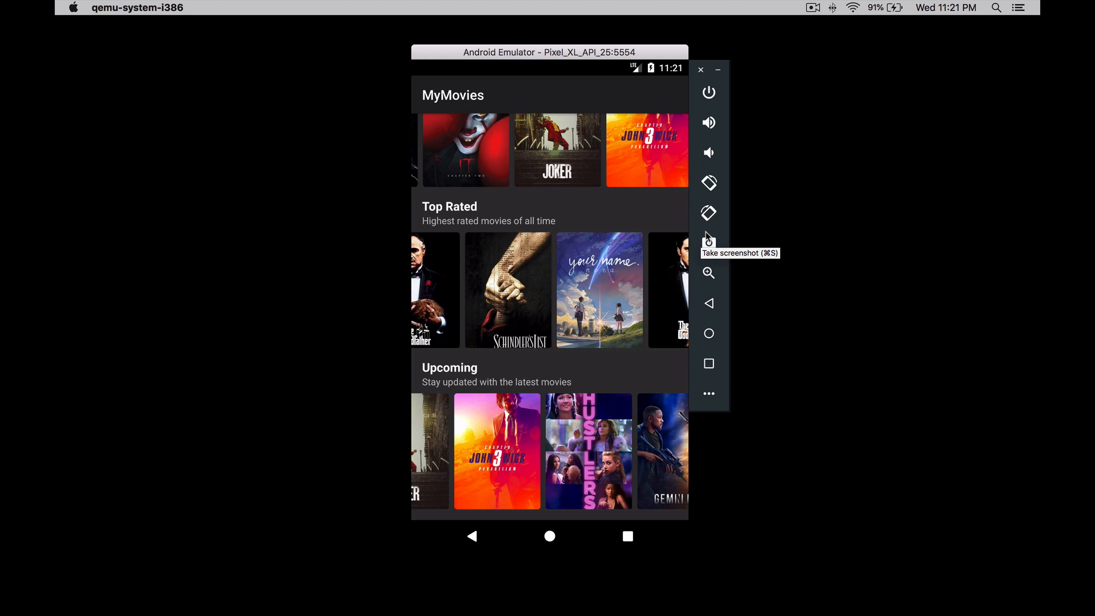
pyautogui.moveTo(662, 246)
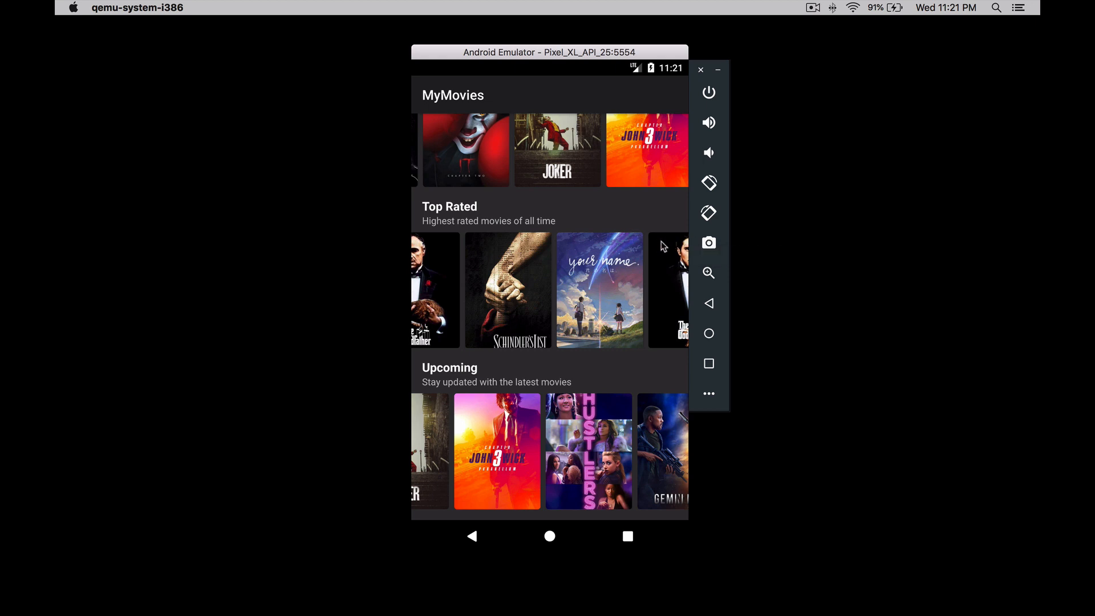
pyautogui.scroll(-3)
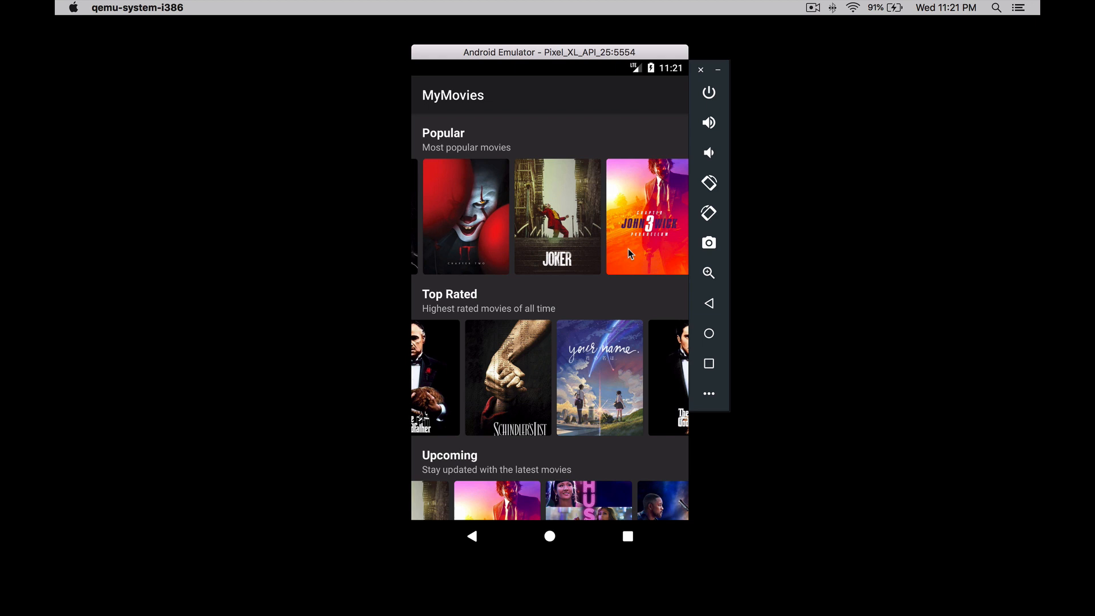
pyautogui.moveTo(625, 298)
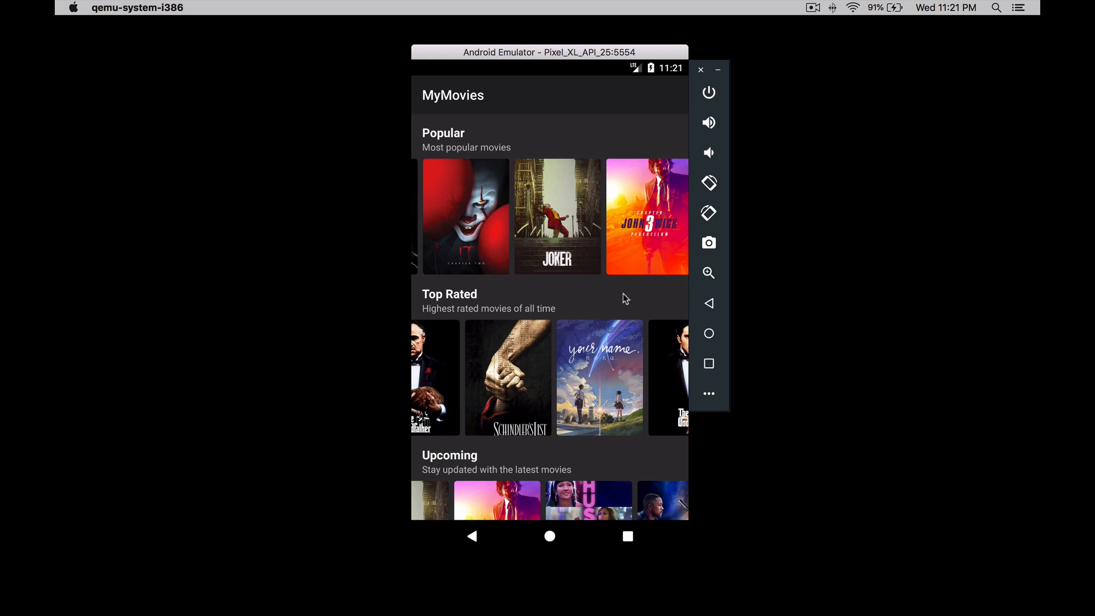
pyautogui.scroll(-3)
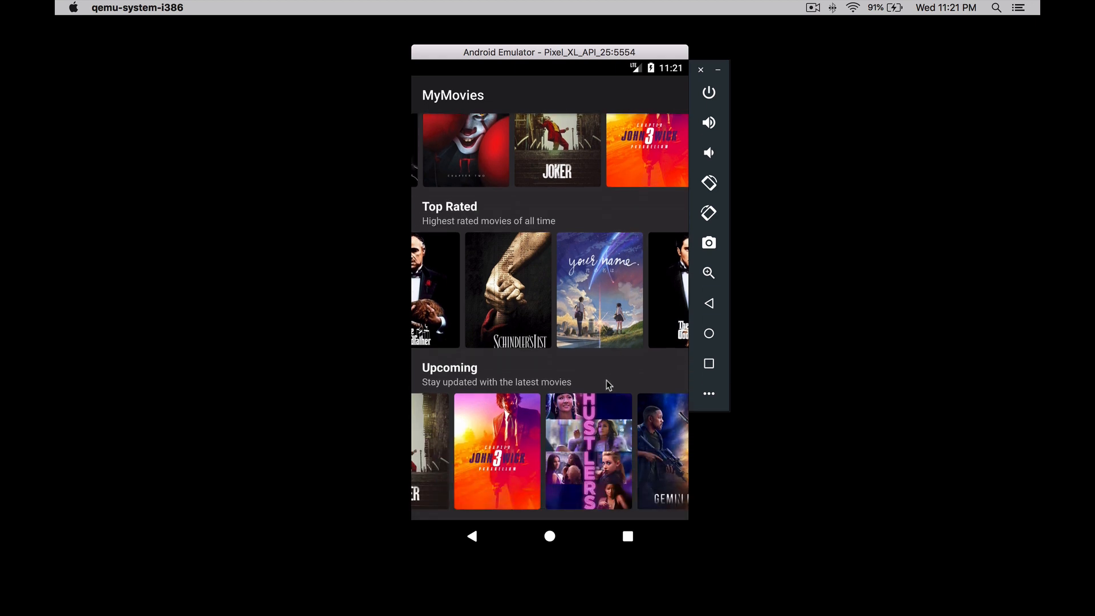
pyautogui.moveTo(611, 364)
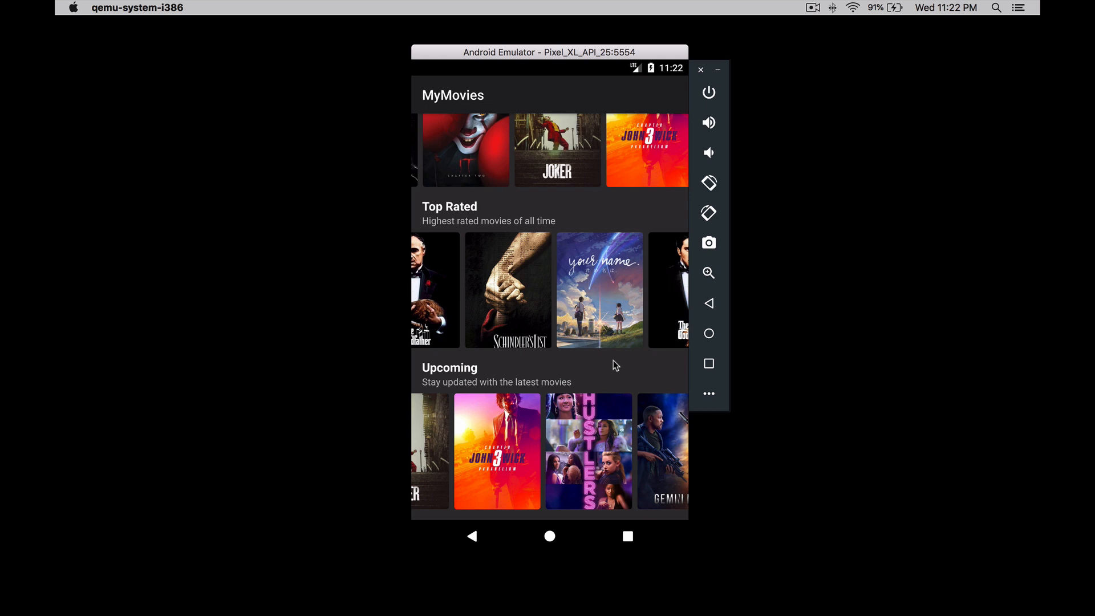
pyautogui.moveTo(611, 398)
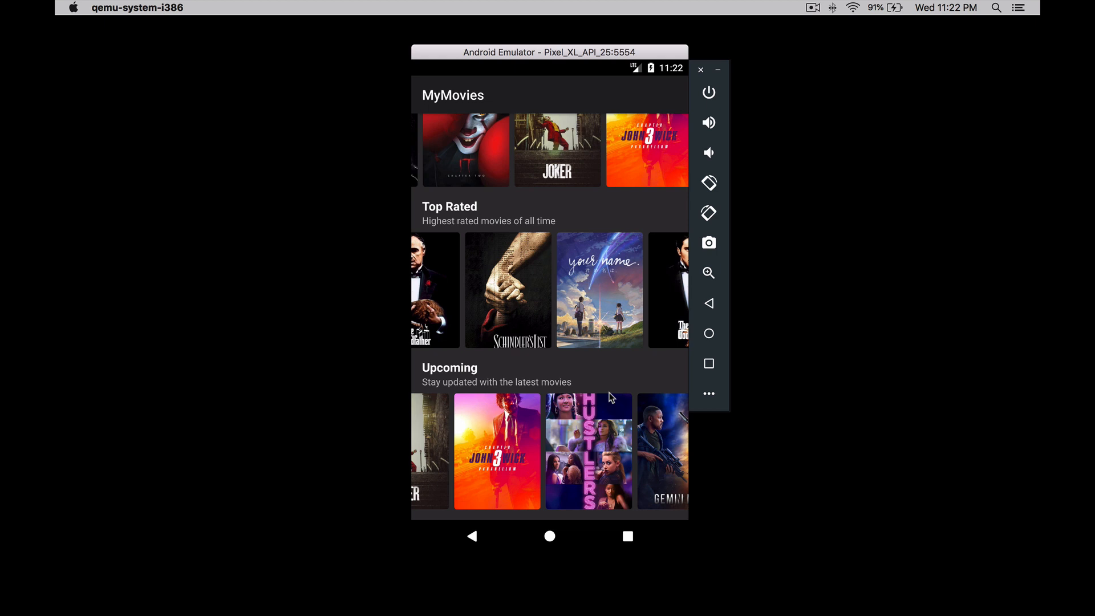
pyautogui.moveTo(617, 455)
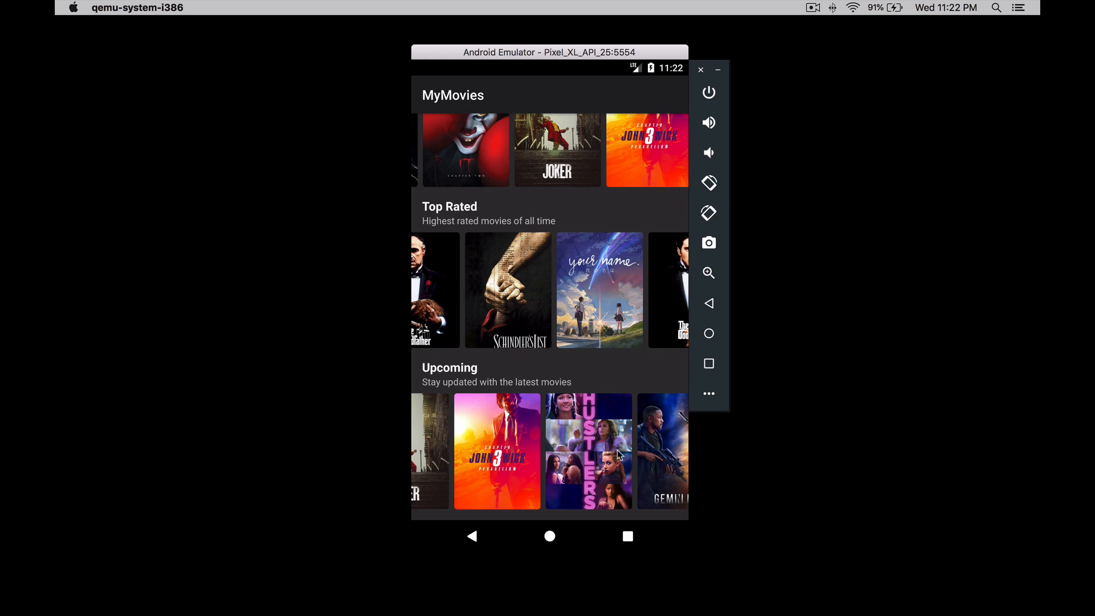
pyautogui.moveTo(618, 457)
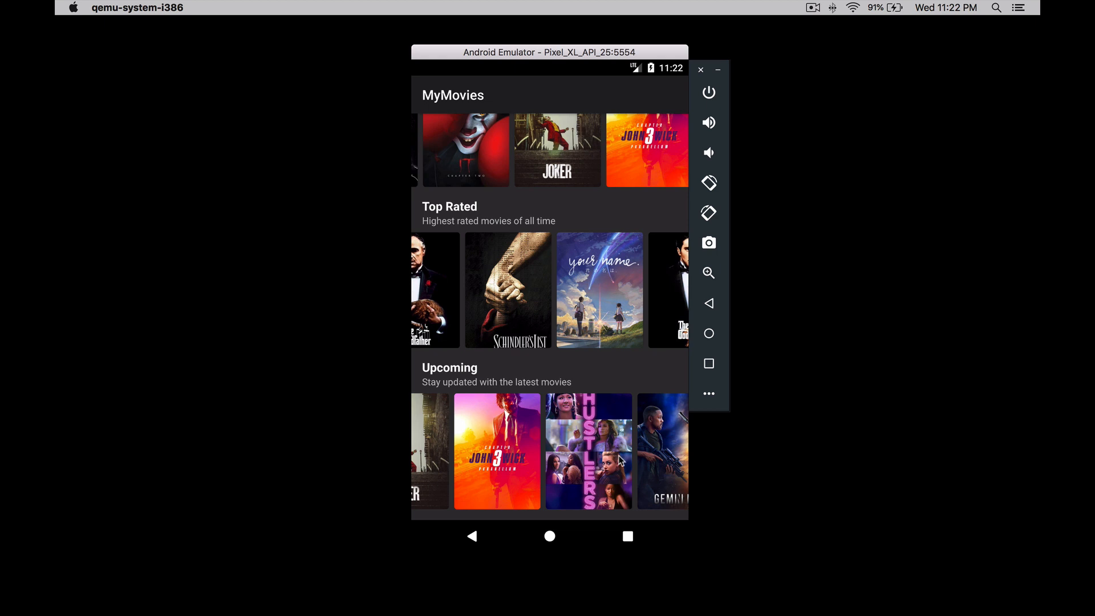
pyautogui.moveTo(625, 474)
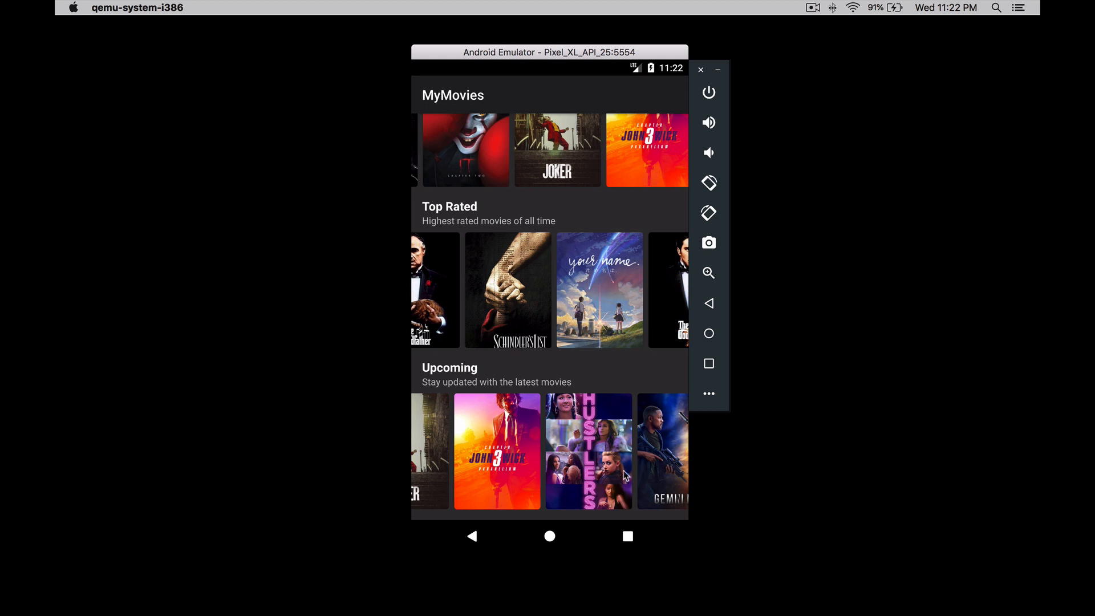
pyautogui.hscroll(-3)
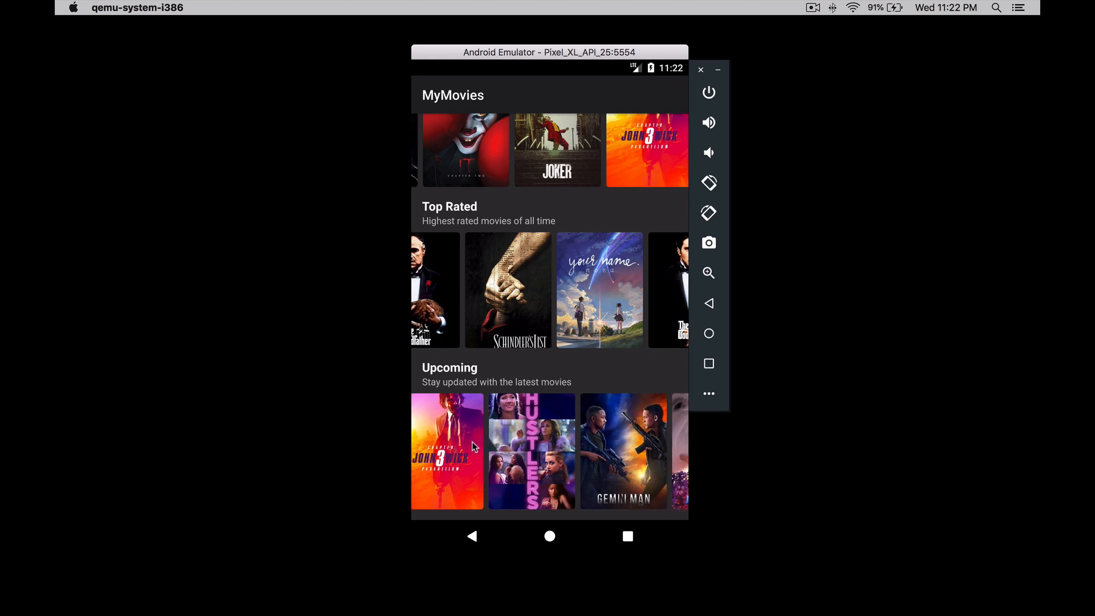
pyautogui.hscroll(-3)
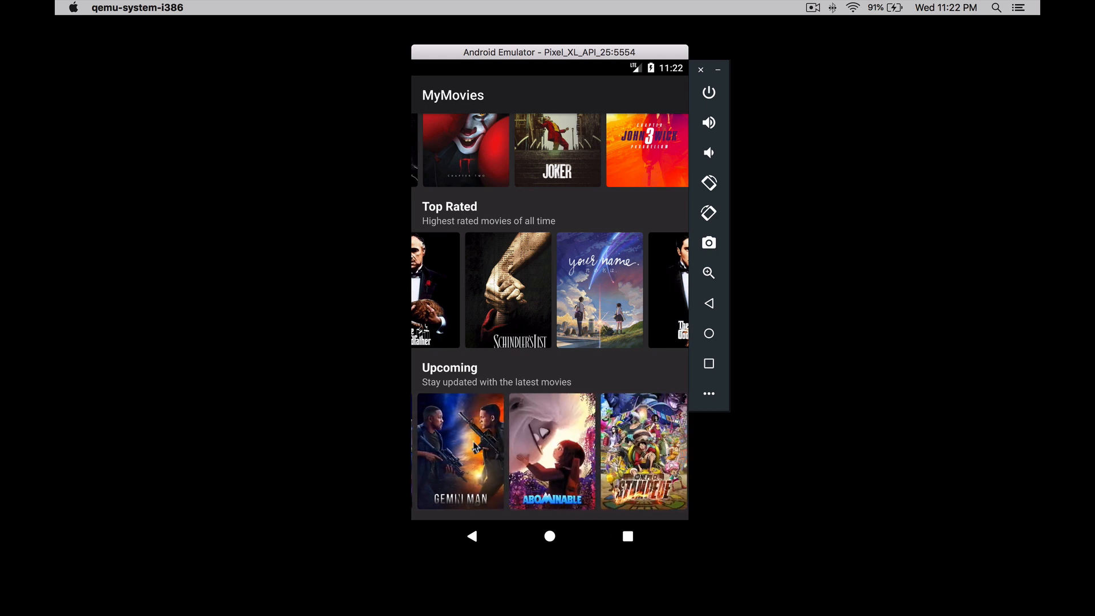
pyautogui.hscroll(-3)
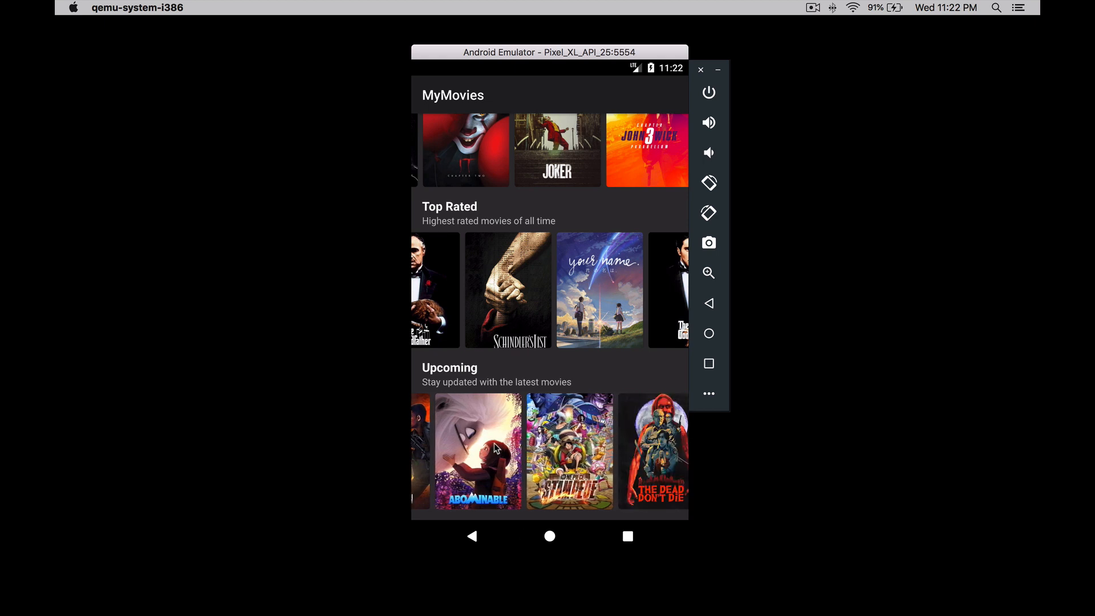
pyautogui.moveTo(552, 302)
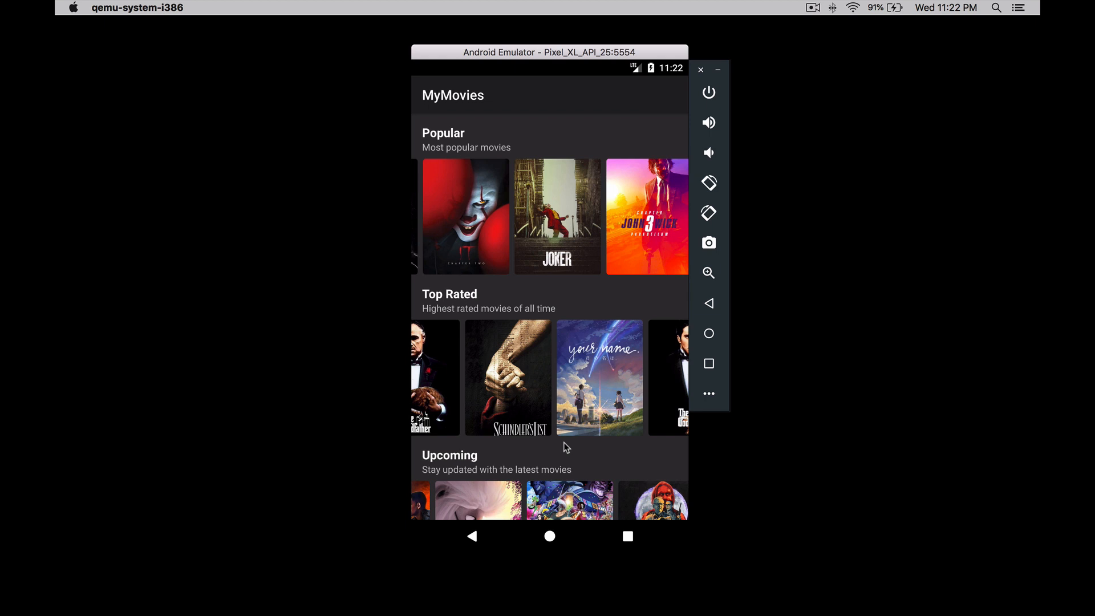
pyautogui.moveTo(597, 322)
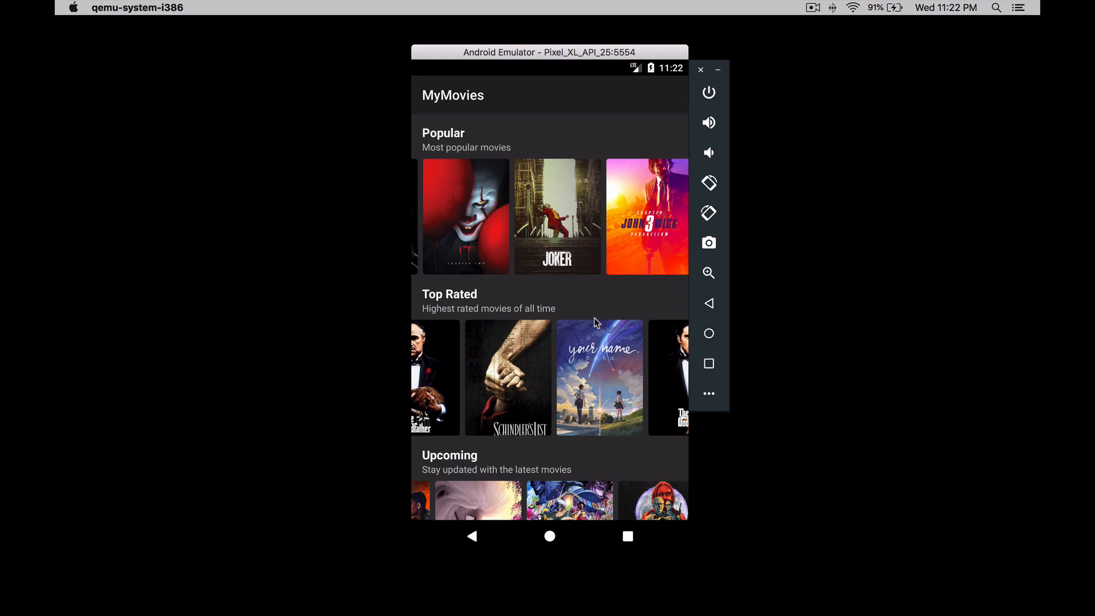
pyautogui.hscroll(-3)
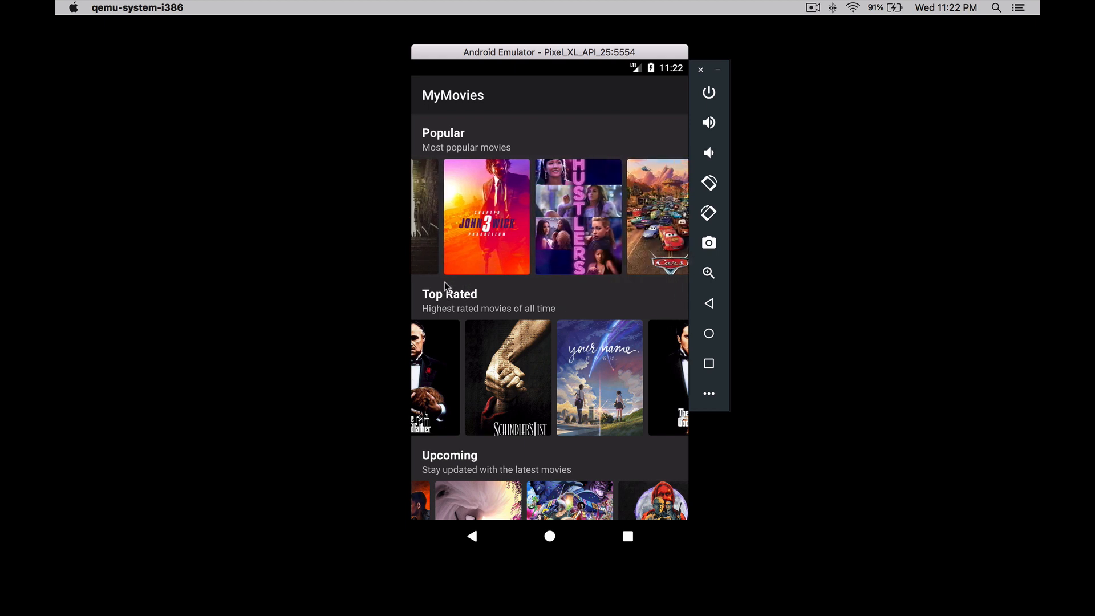
pyautogui.hscroll(-3)
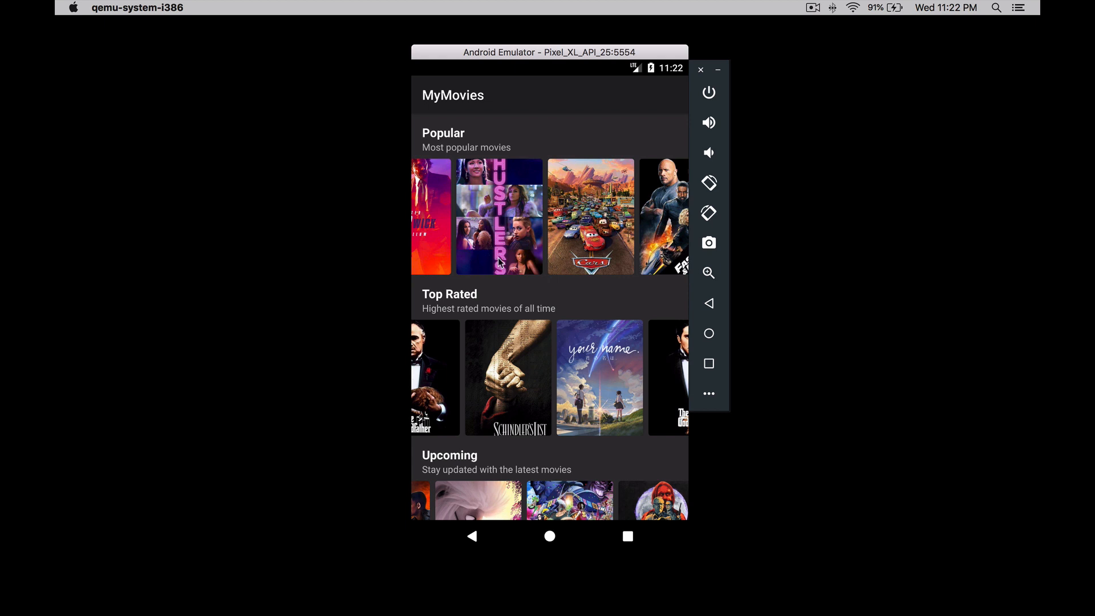
pyautogui.hscroll(-3)
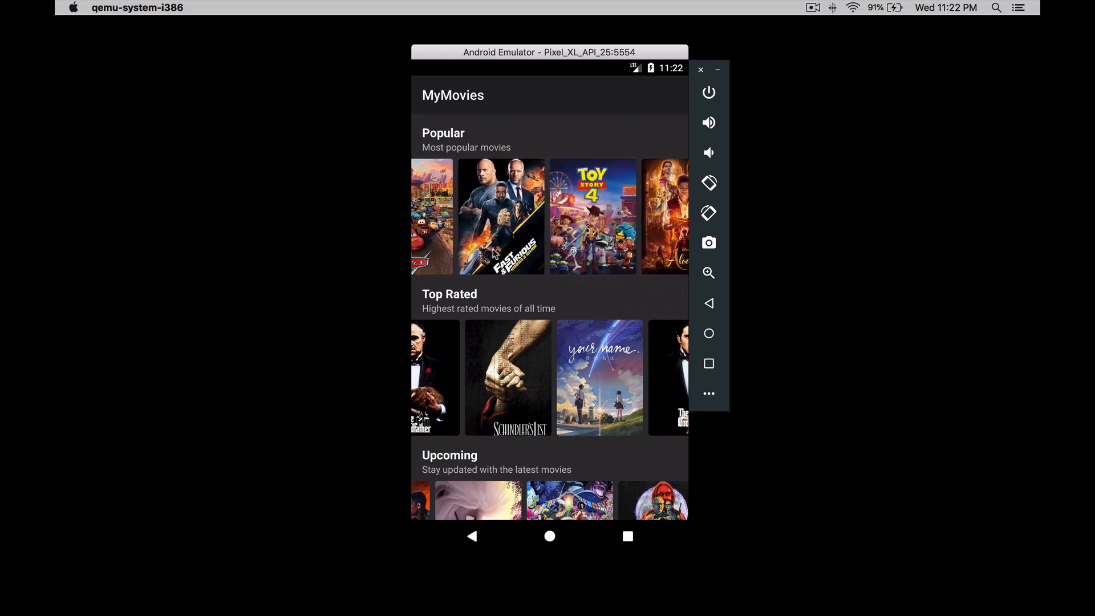
pyautogui.hscroll(-3)
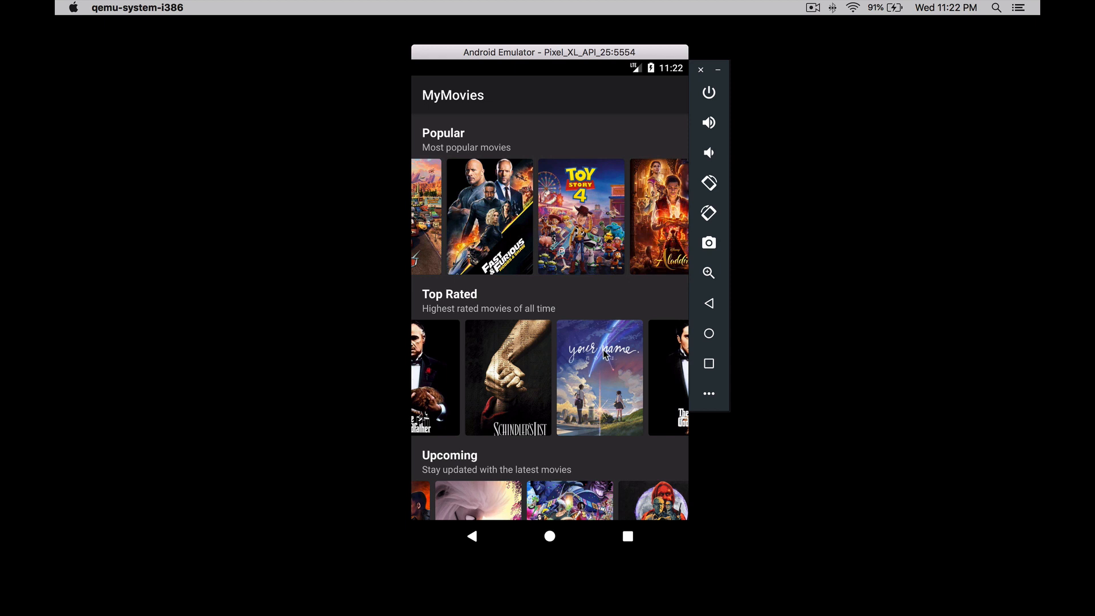
pyautogui.moveTo(621, 377)
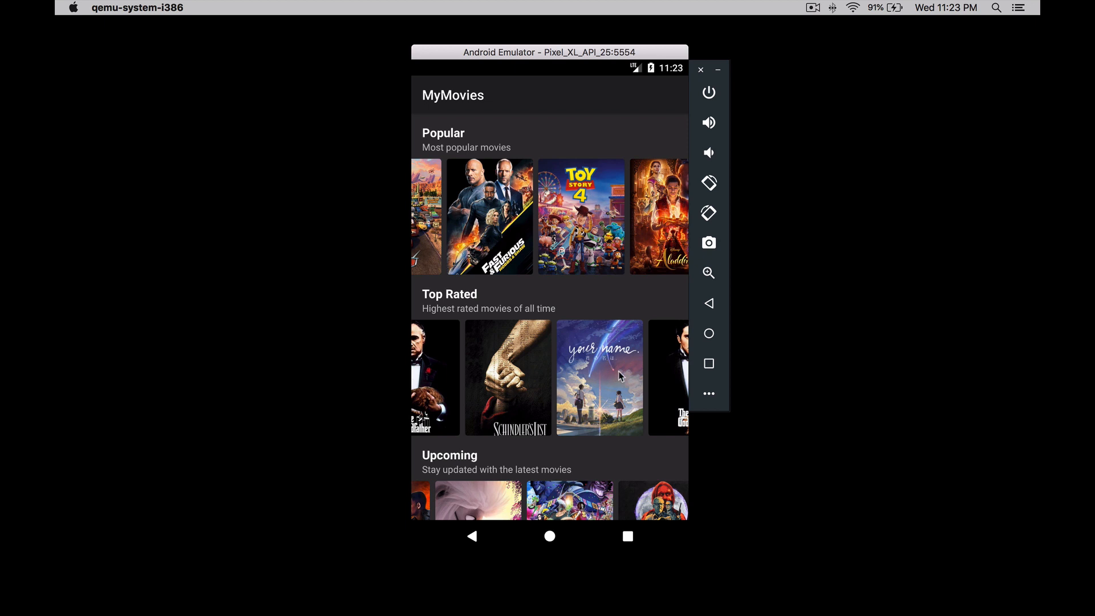
pyautogui.moveTo(620, 377)
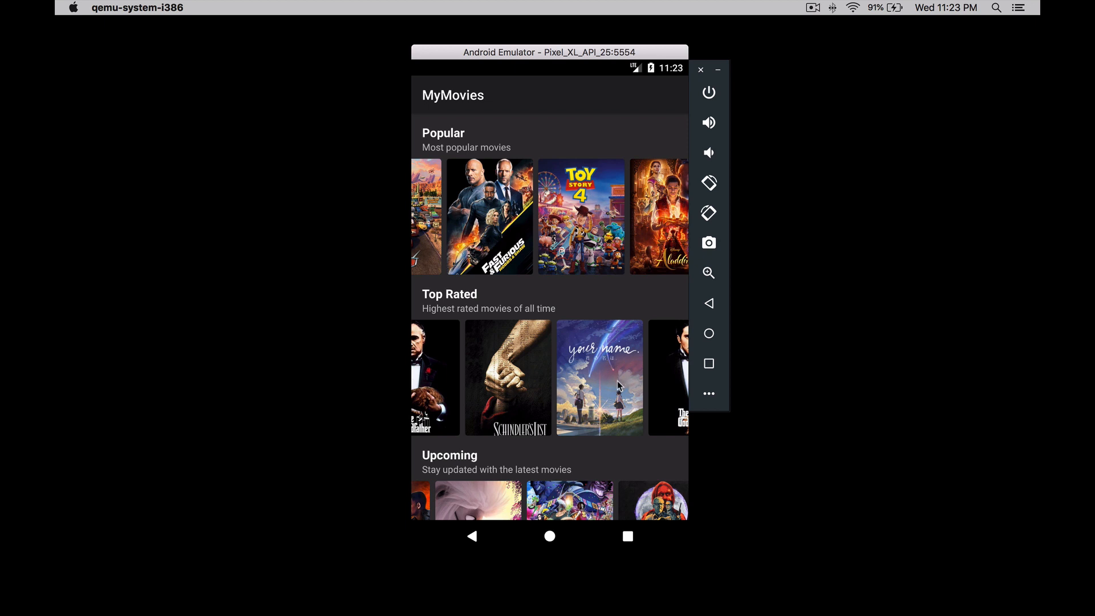
pyautogui.moveTo(642, 403)
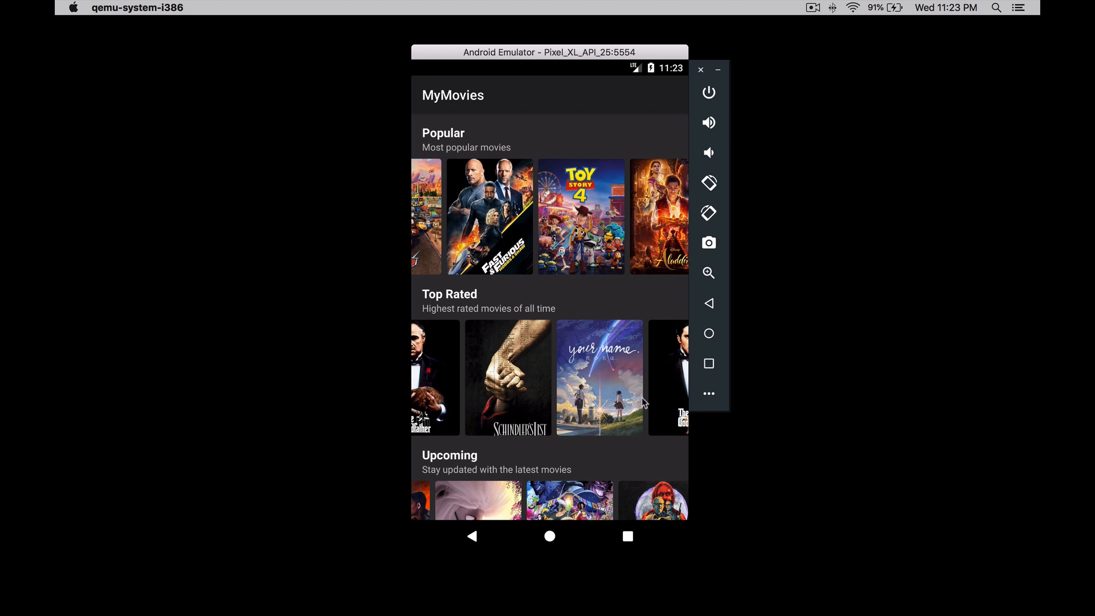
pyautogui.hscroll(-3)
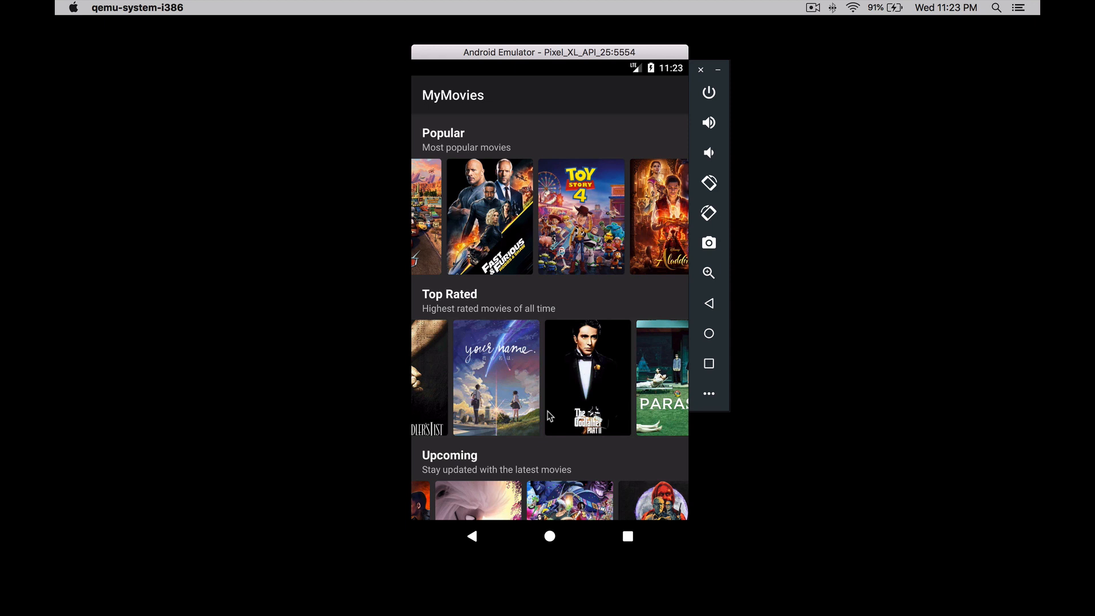
pyautogui.moveTo(571, 409)
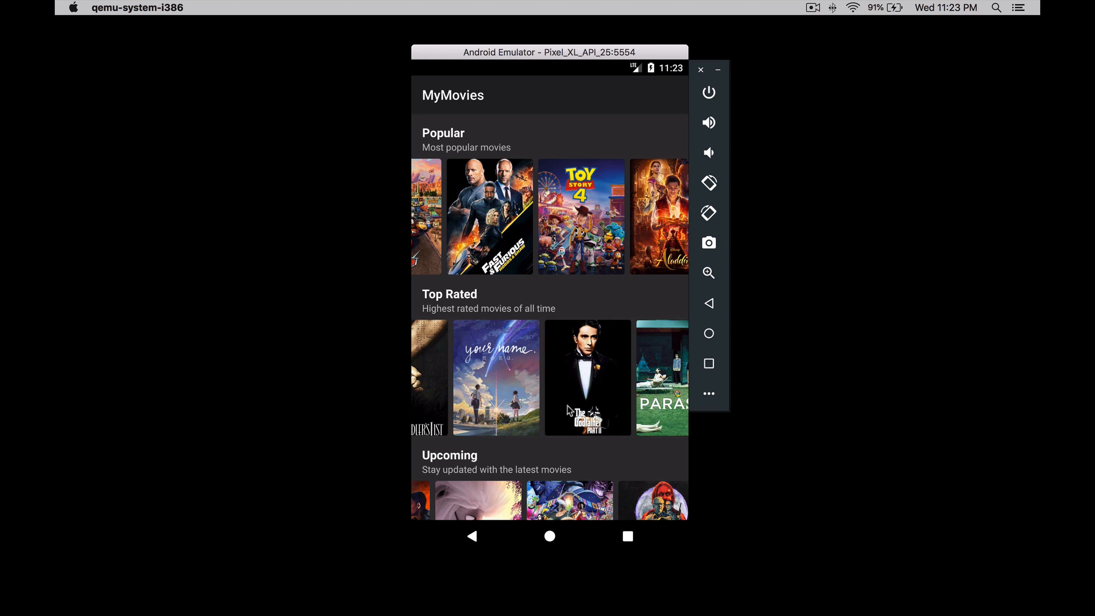
pyautogui.moveTo(568, 410)
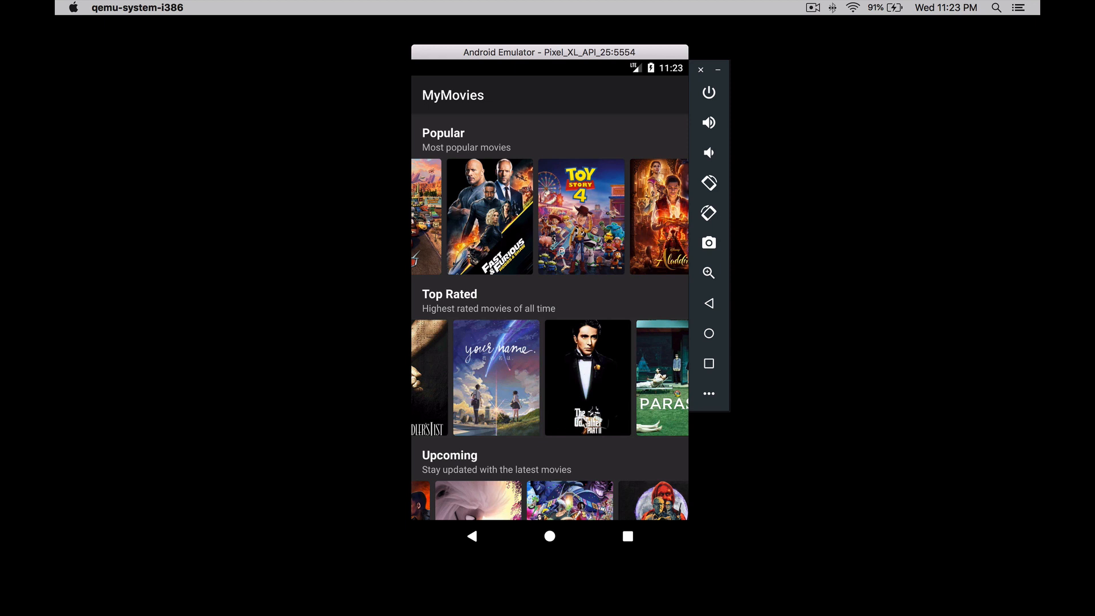